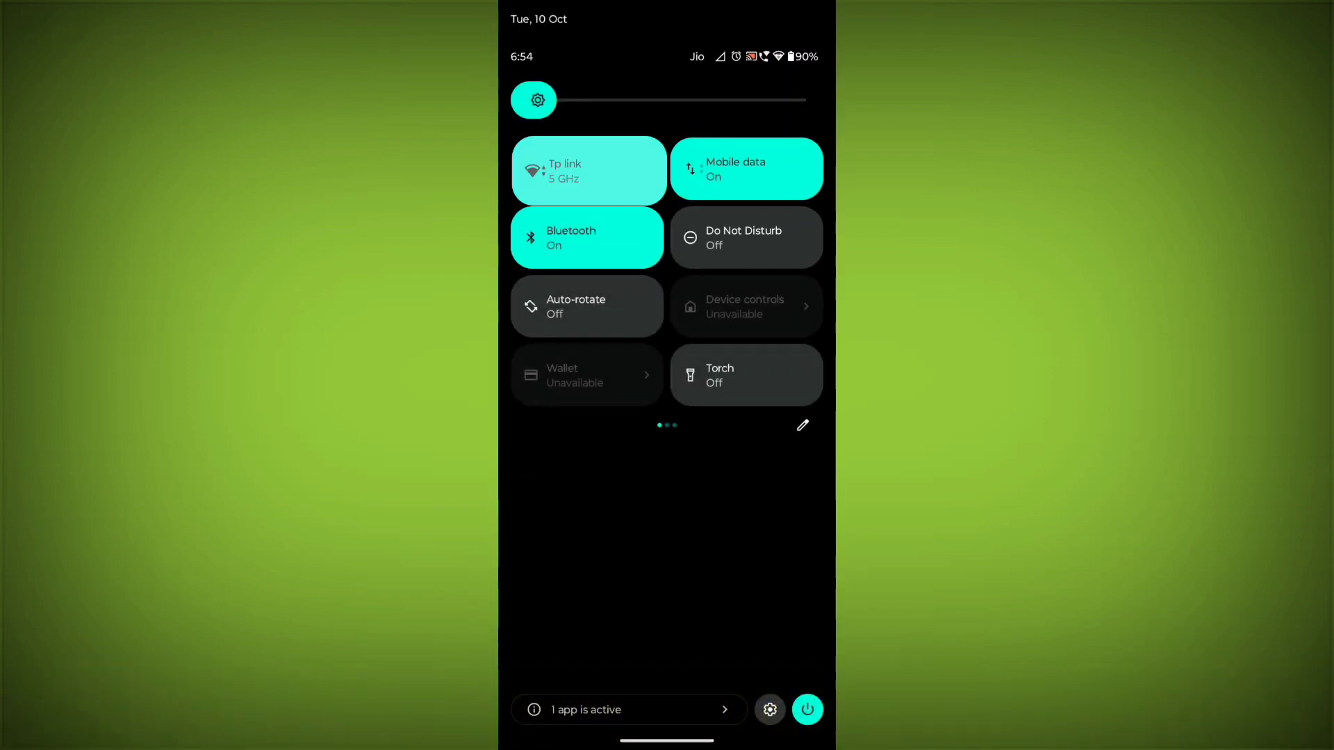
Check the Wi-Fi and mobile data connection, then restart the phone from the power menu
click(587, 168)
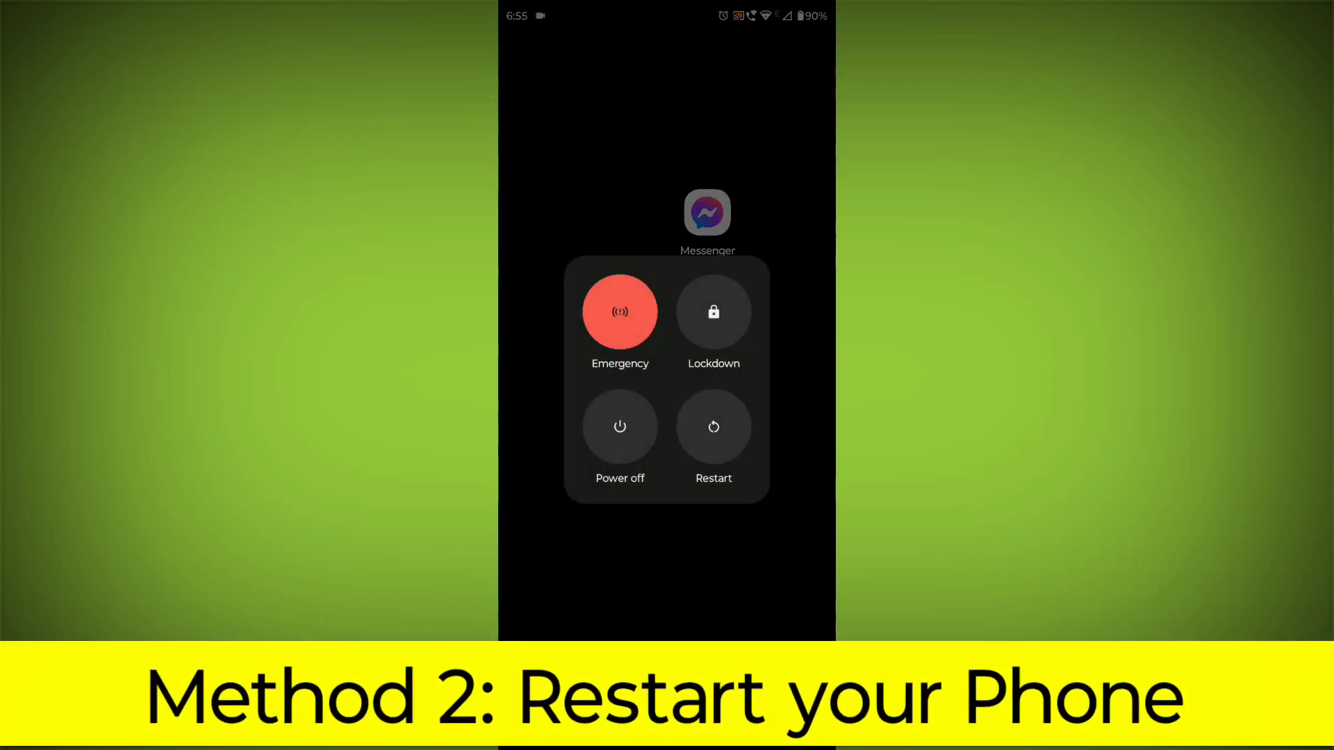
click(714, 427)
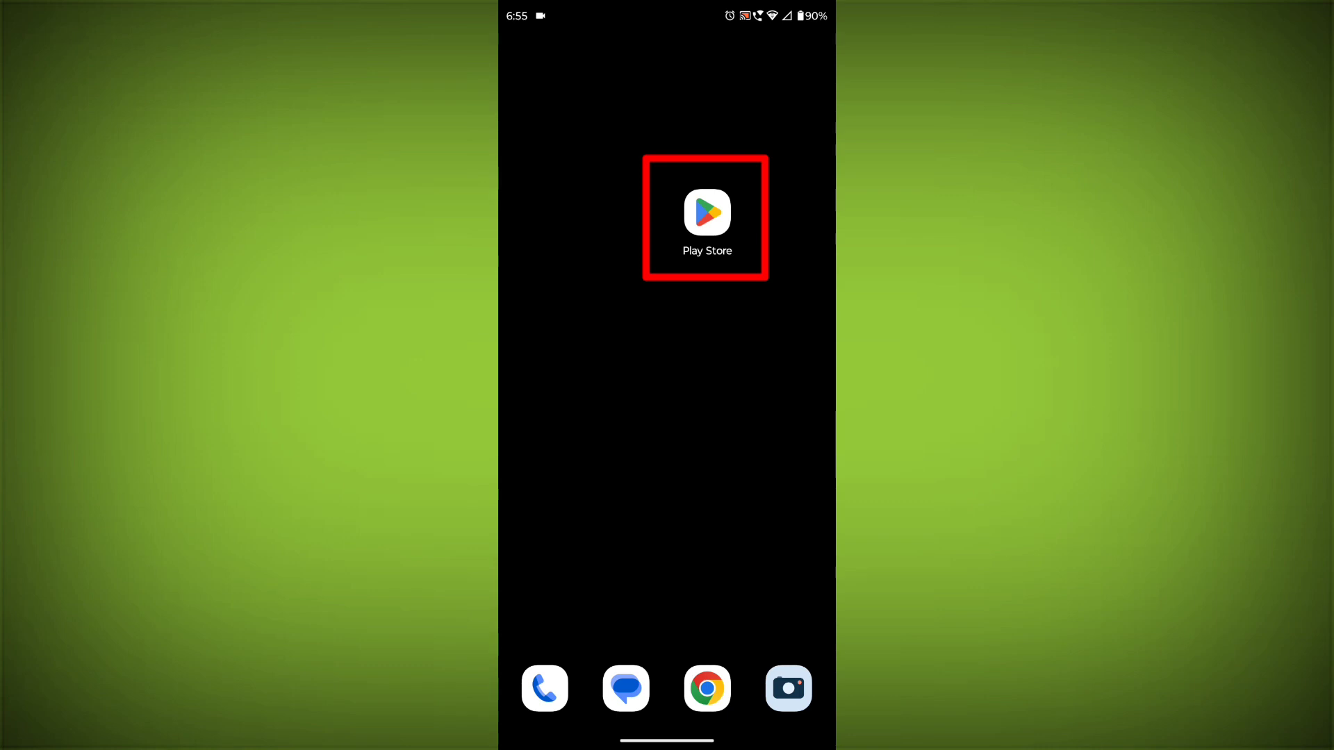
Search Play Store for 'messenger' and bring up the installed Messenger app's page to update it
click(707, 214)
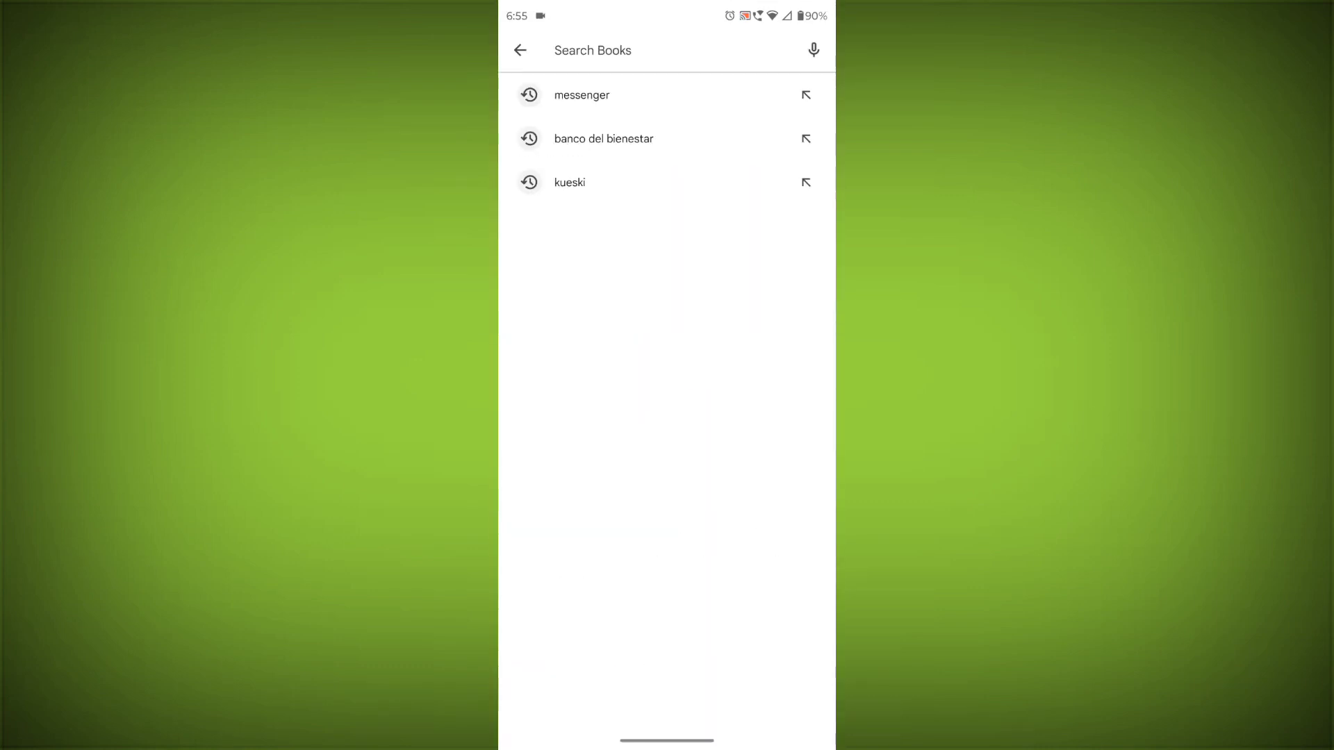
text(mes)
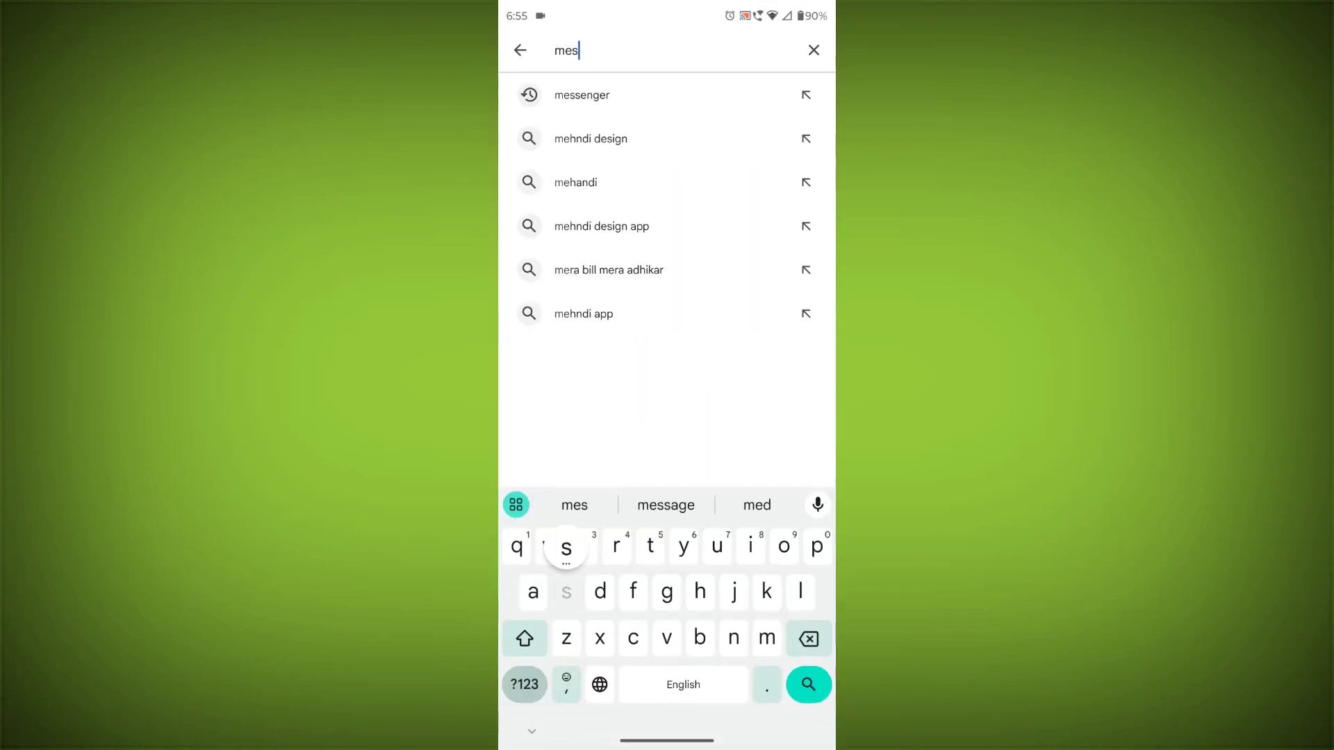
click(582, 94)
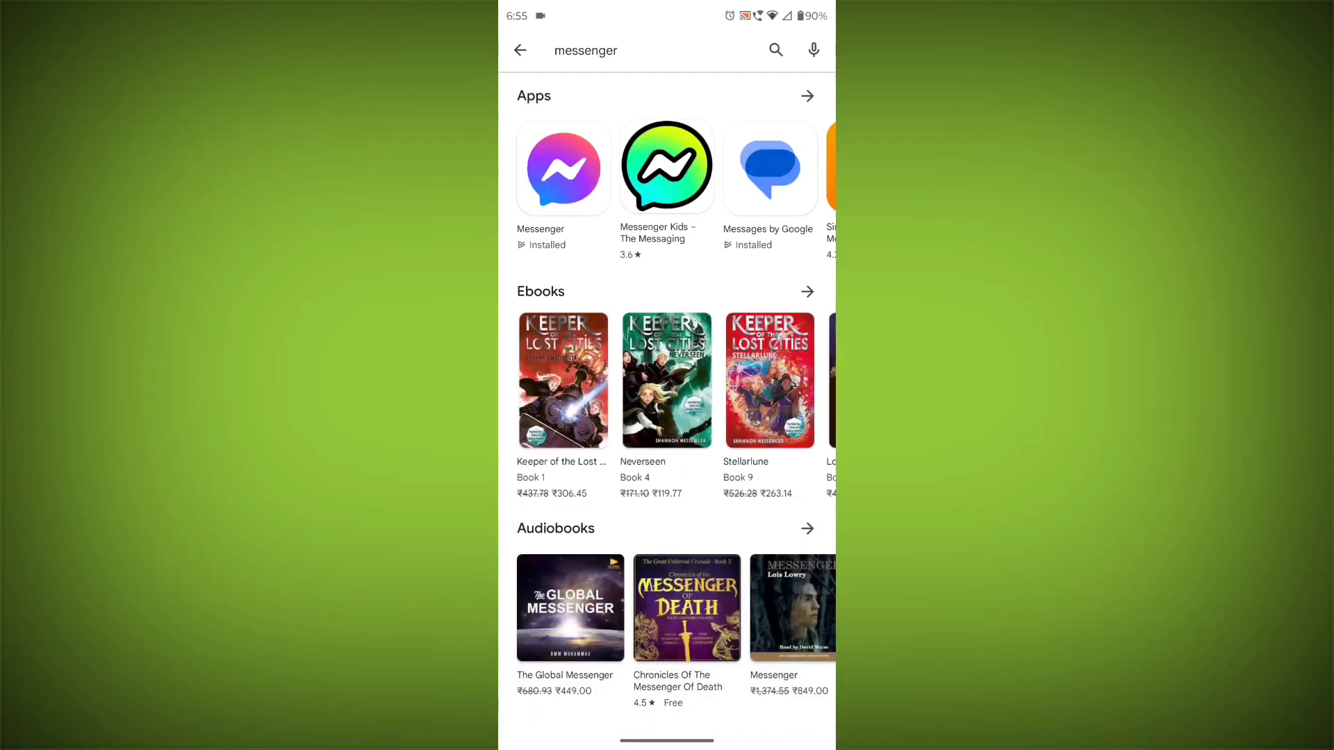
click(563, 167)
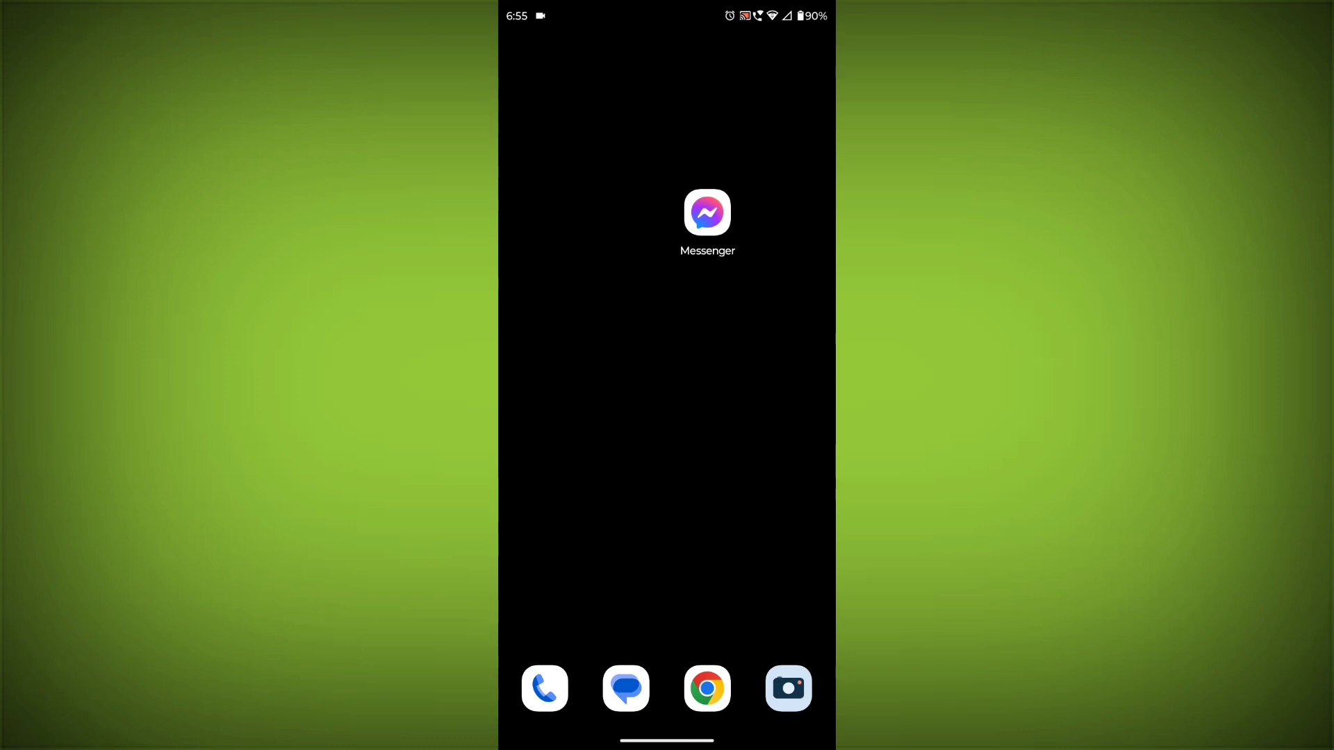
Reach Messenger's App info page from its home-screen icon shortcuts
click(708, 212)
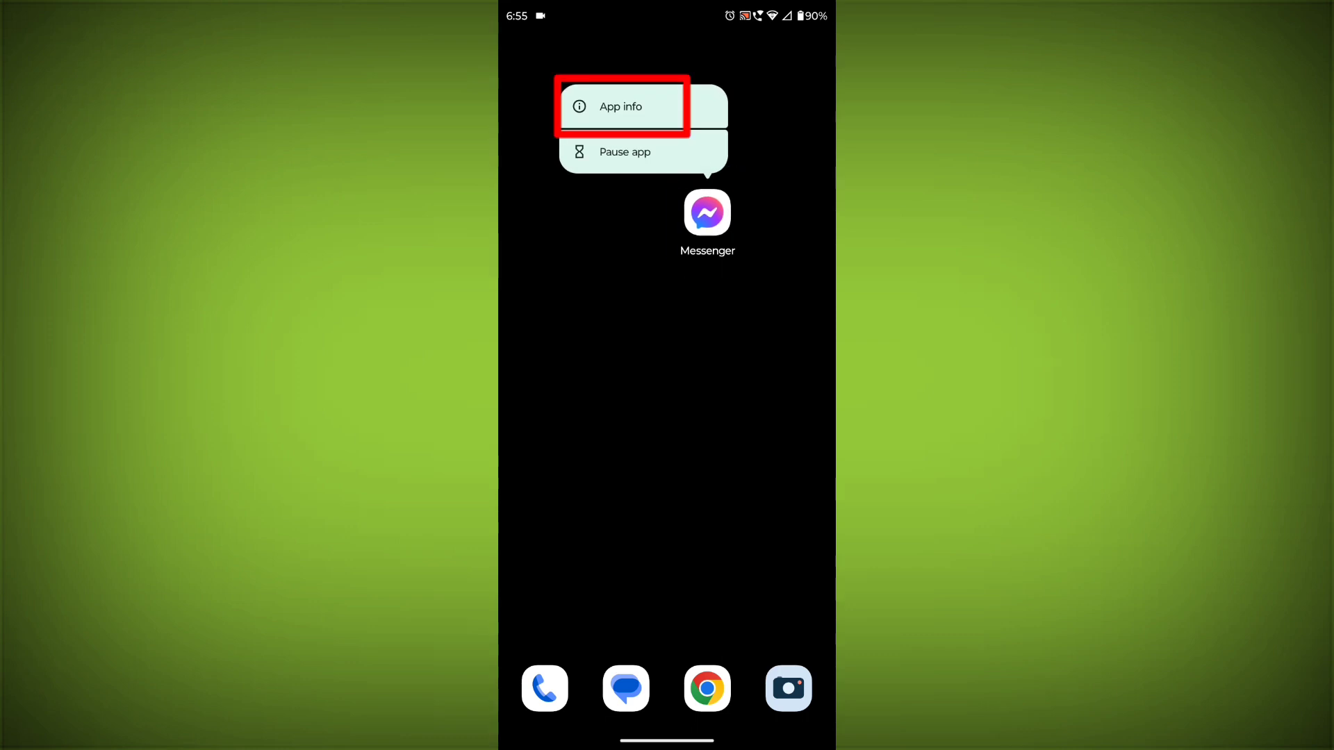
click(620, 106)
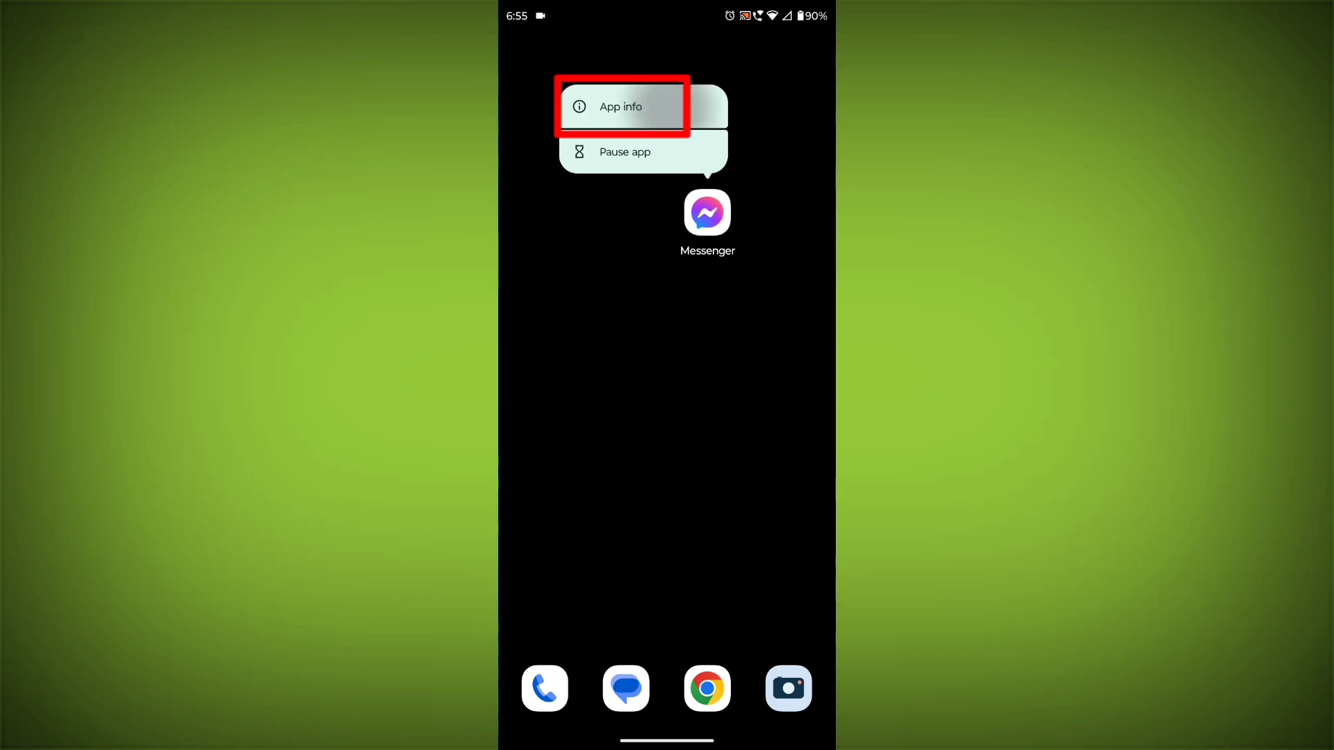
click(621, 106)
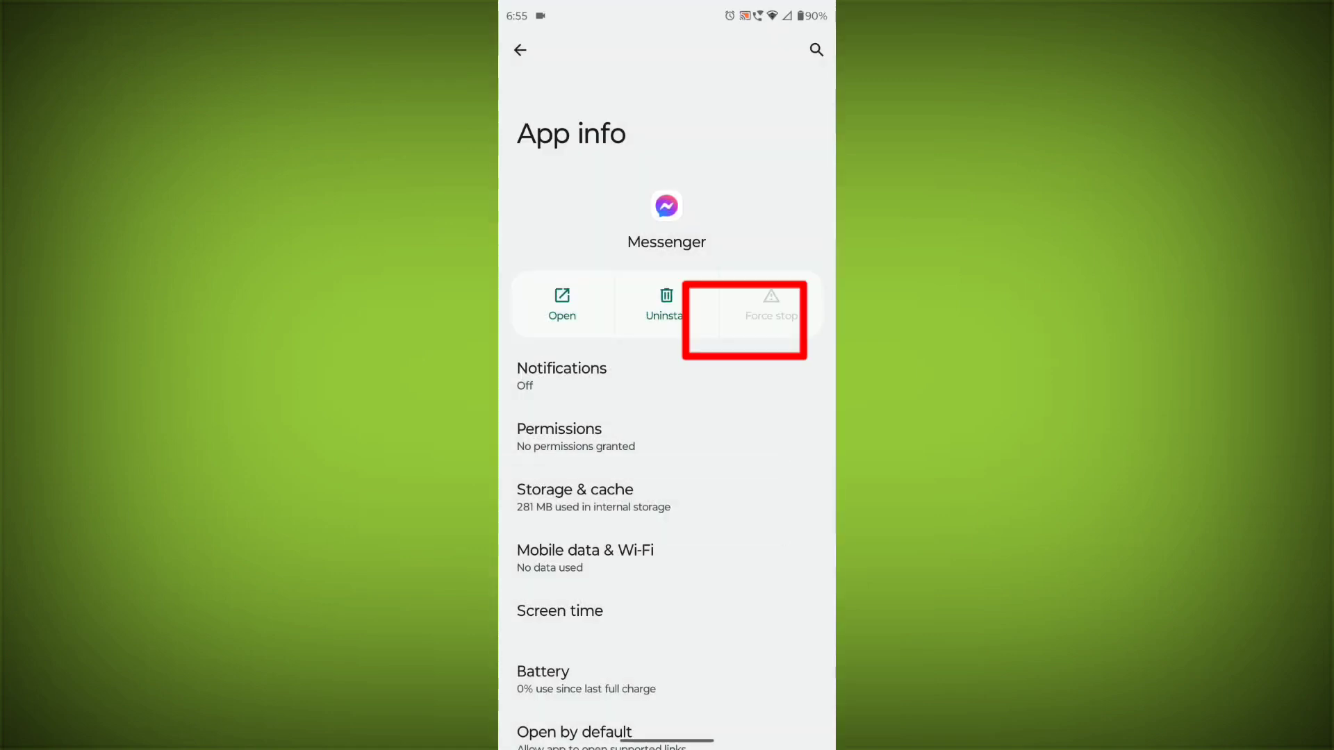
Clear Messenger's cache to 0 B and wipe its stored app data under Storage & cache
click(575, 489)
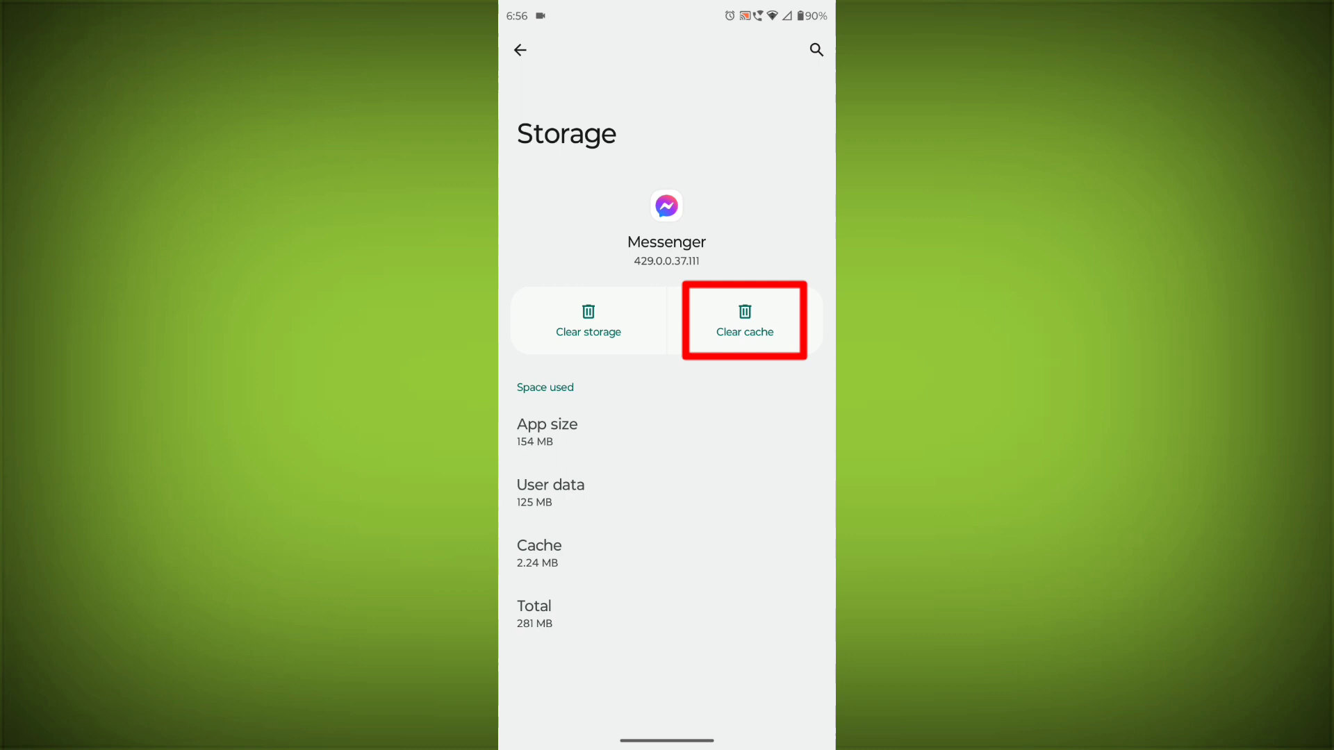
click(743, 320)
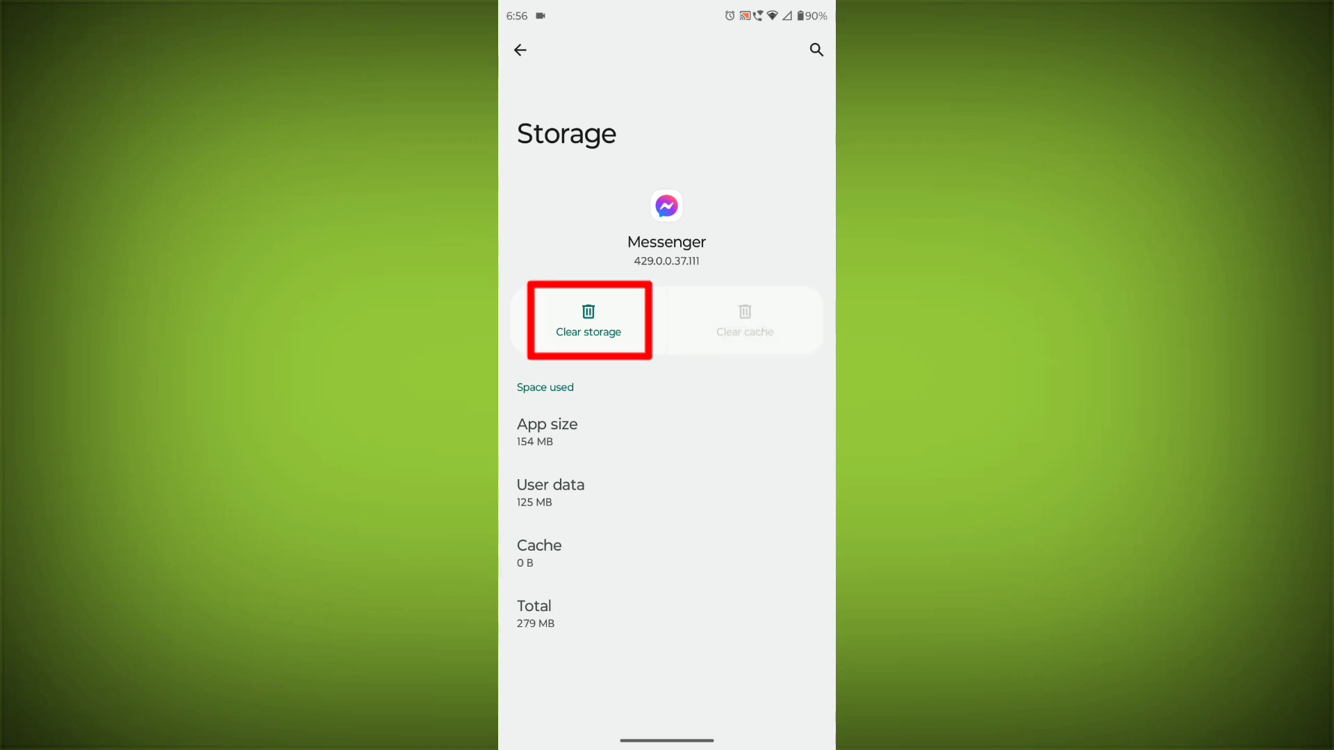
click(590, 321)
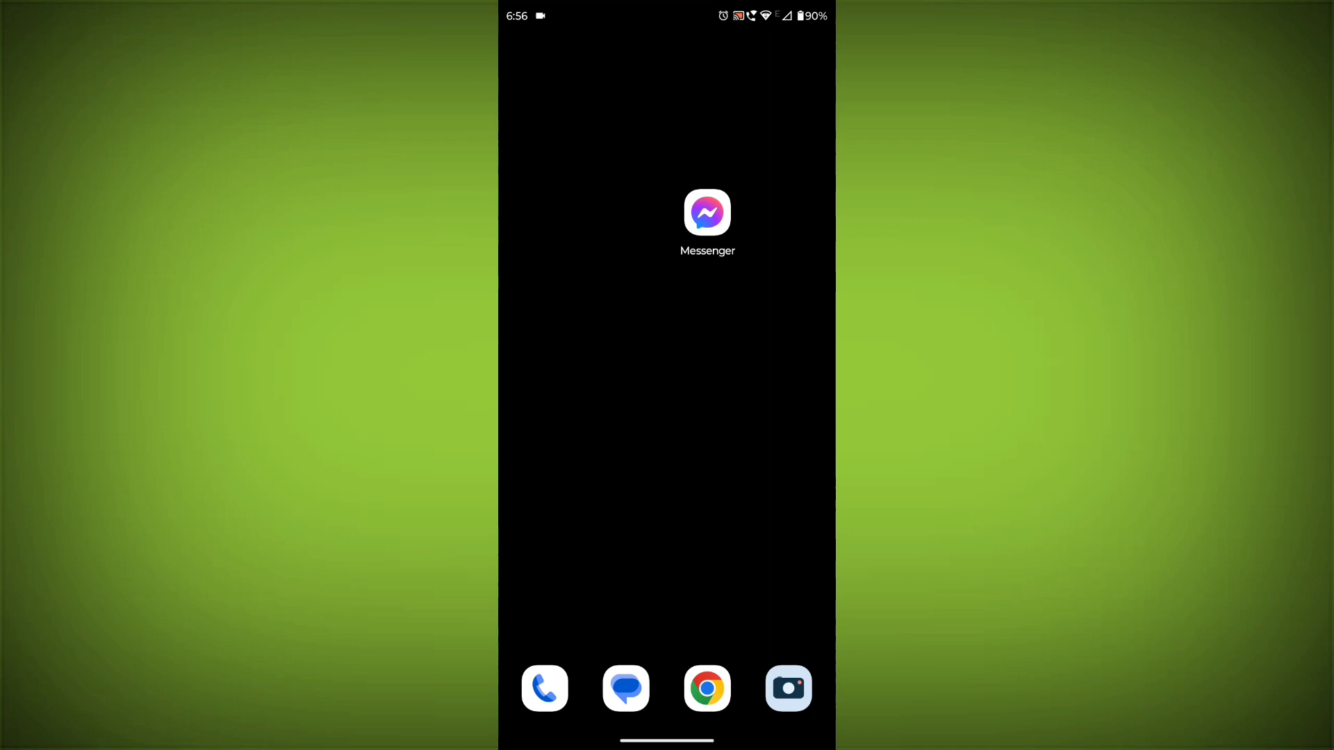
Uninstall Messenger from the home screen and confirm with OK
click(707, 211)
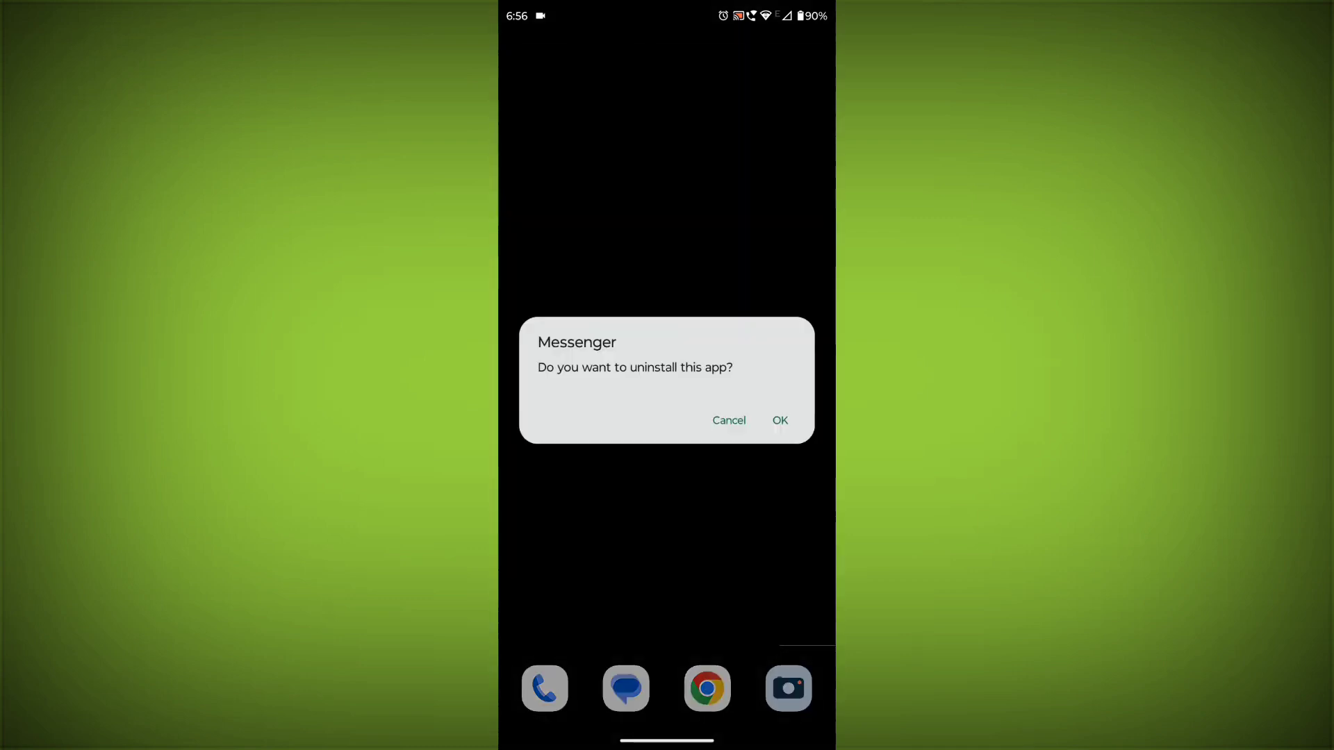
click(781, 420)
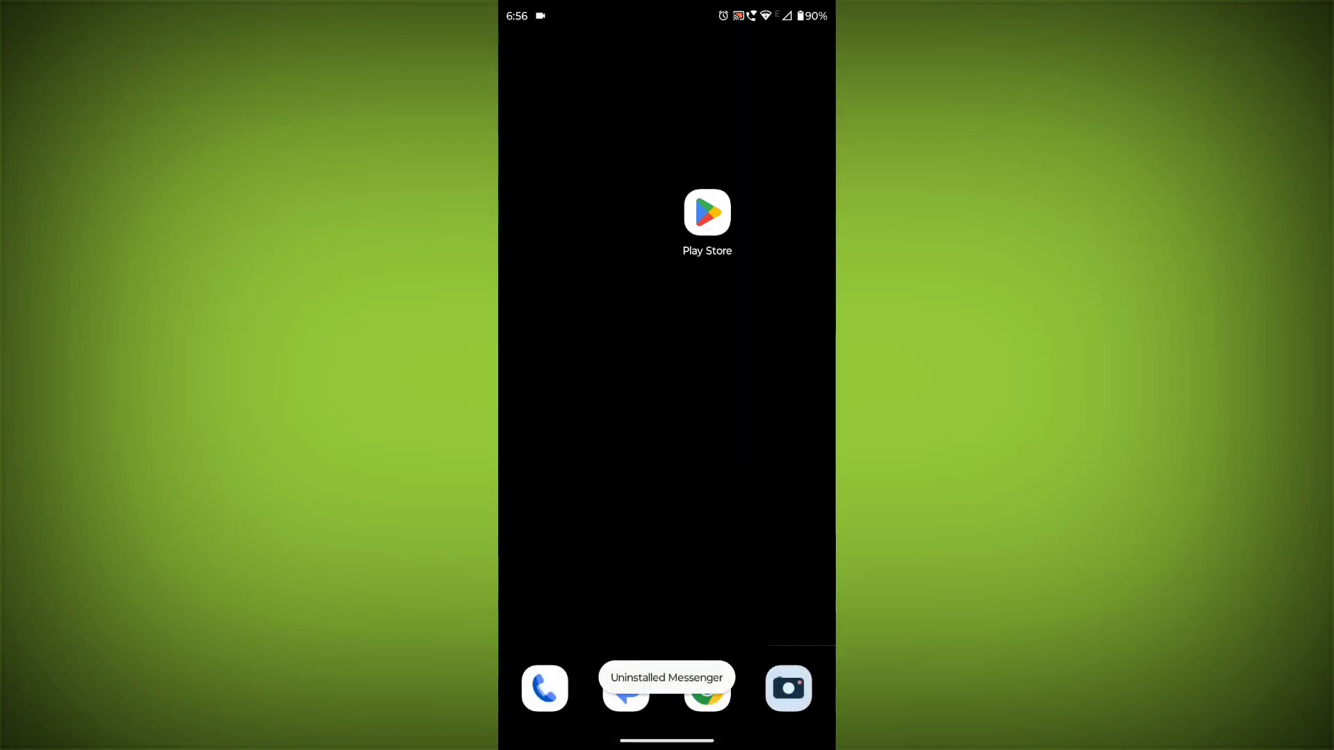